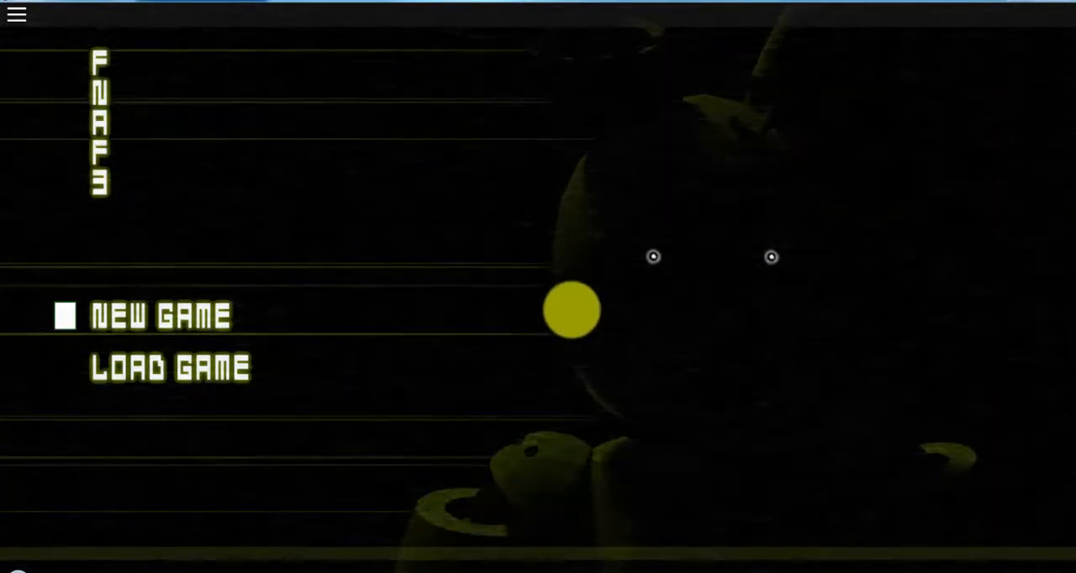
{"action": "mouse_move", "coordinate": [173, 272]}
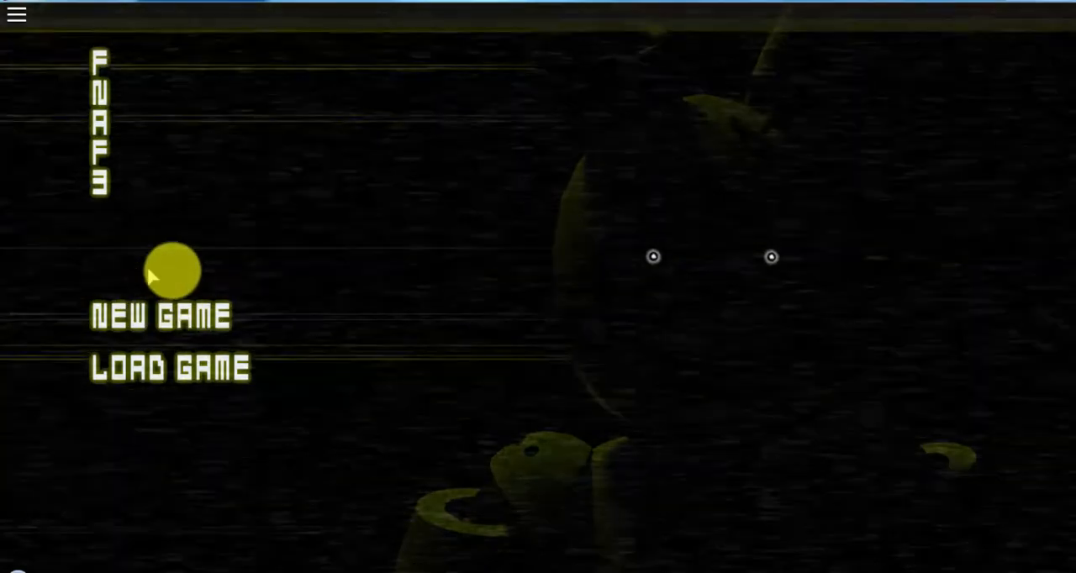
{"action": "mouse_move", "coordinate": [202, 143]}
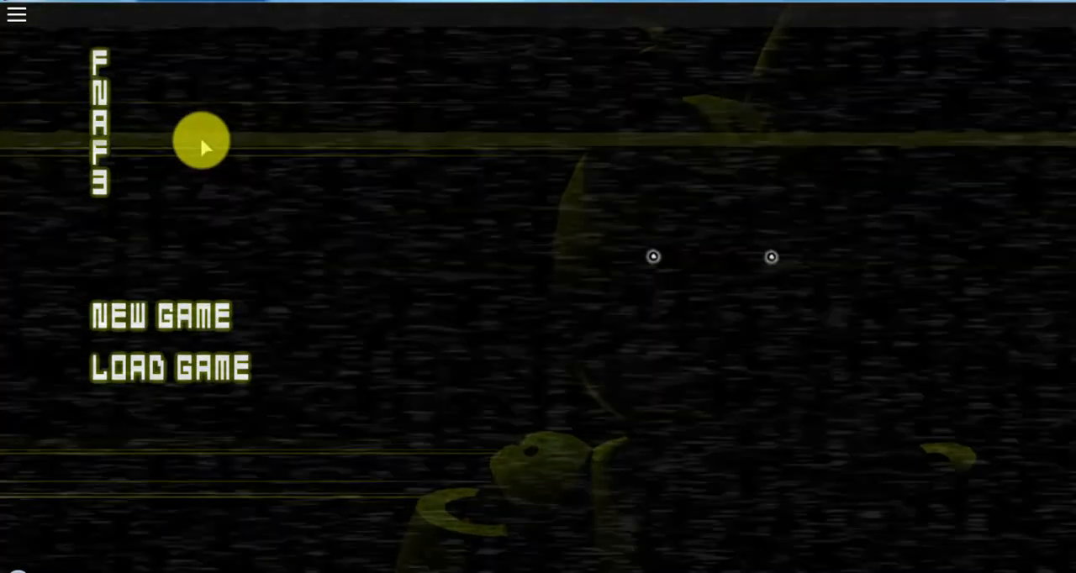
{"action": "mouse_move", "coordinate": [626, 143]}
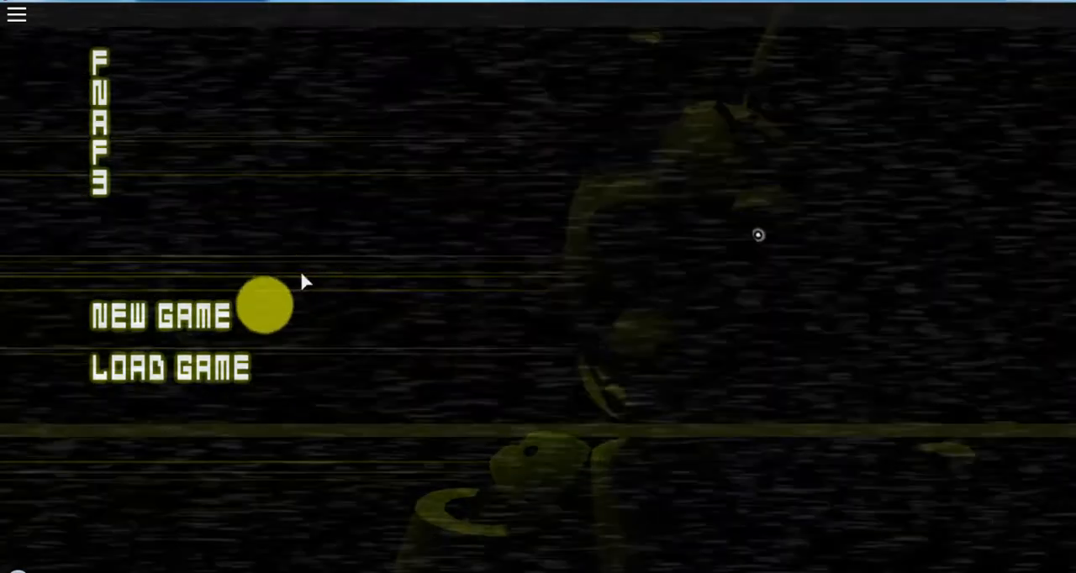
{"action": "mouse_move", "coordinate": [215, 324]}
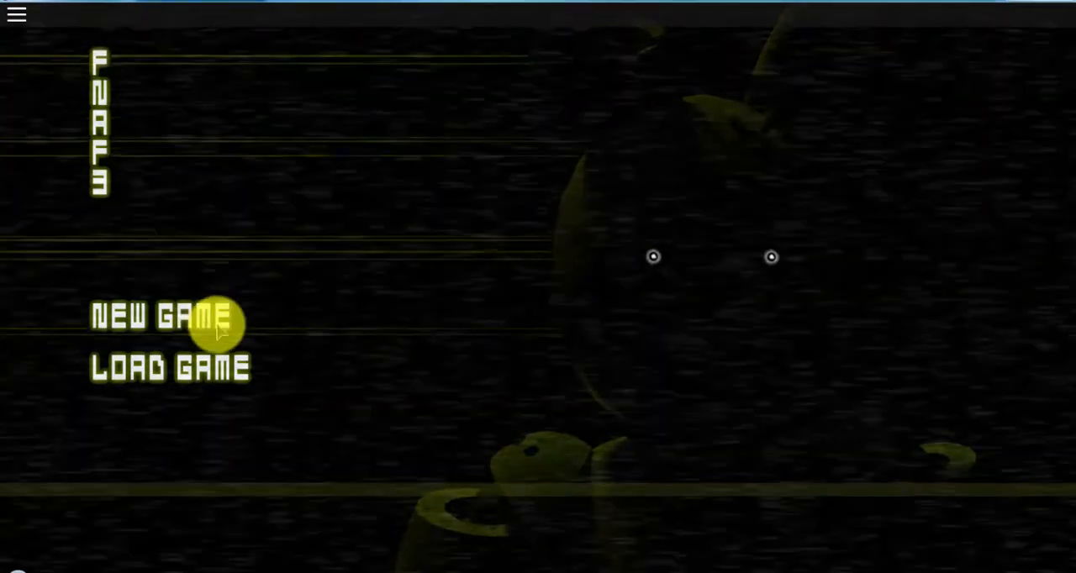
- Start a new game and cycle through cameras 06, 01 and 03
{"action": "left_click", "coordinate": [160, 315]}
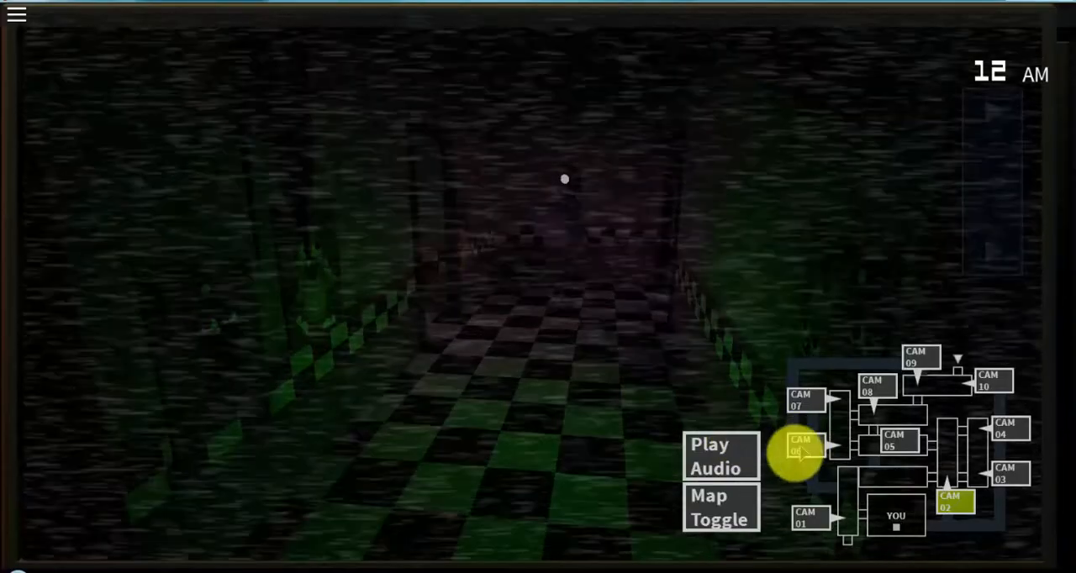
{"action": "left_click", "coordinate": [803, 517]}
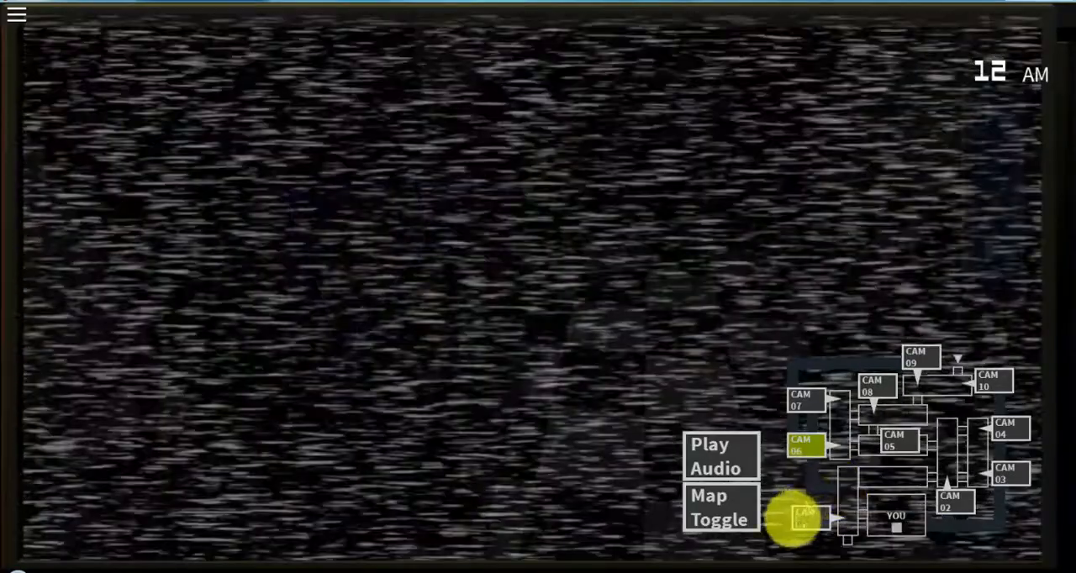
{"action": "left_click", "coordinate": [874, 387]}
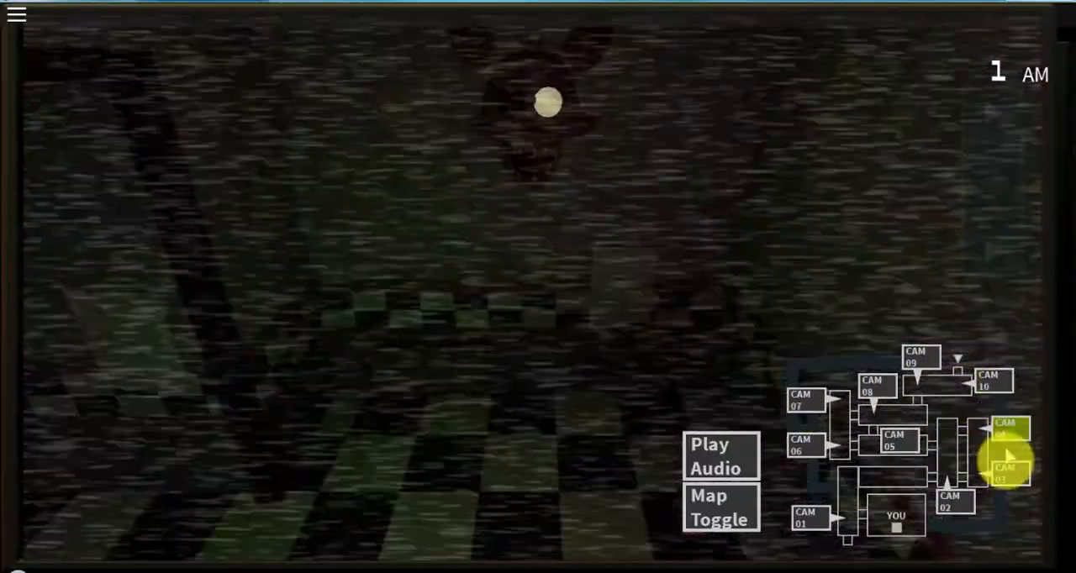
{"action": "left_click", "coordinate": [719, 507]}
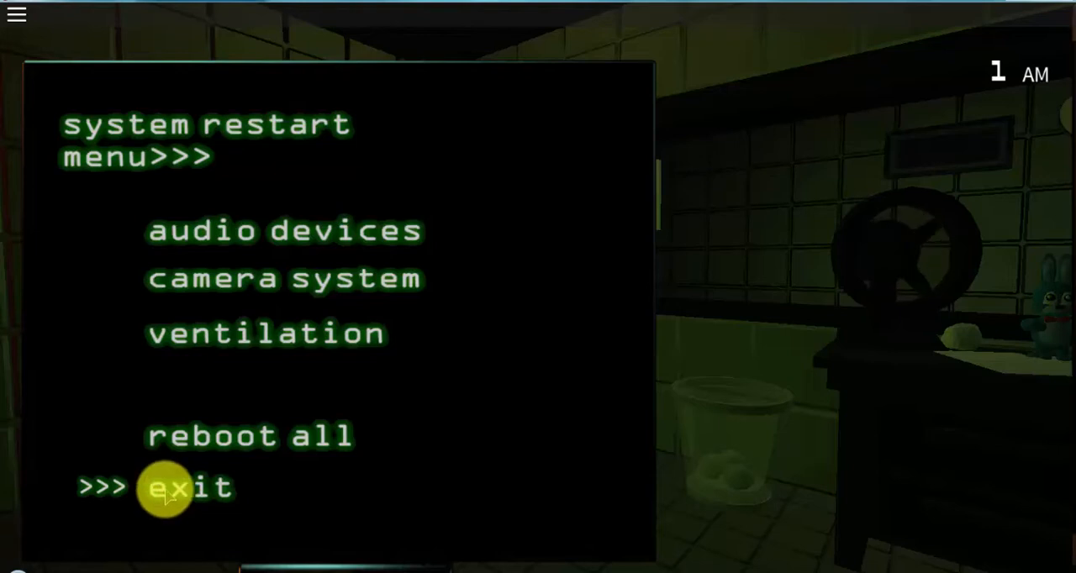
- Leave the system restart menu and check cameras 08 and 09
{"action": "left_click", "coordinate": [187, 487]}
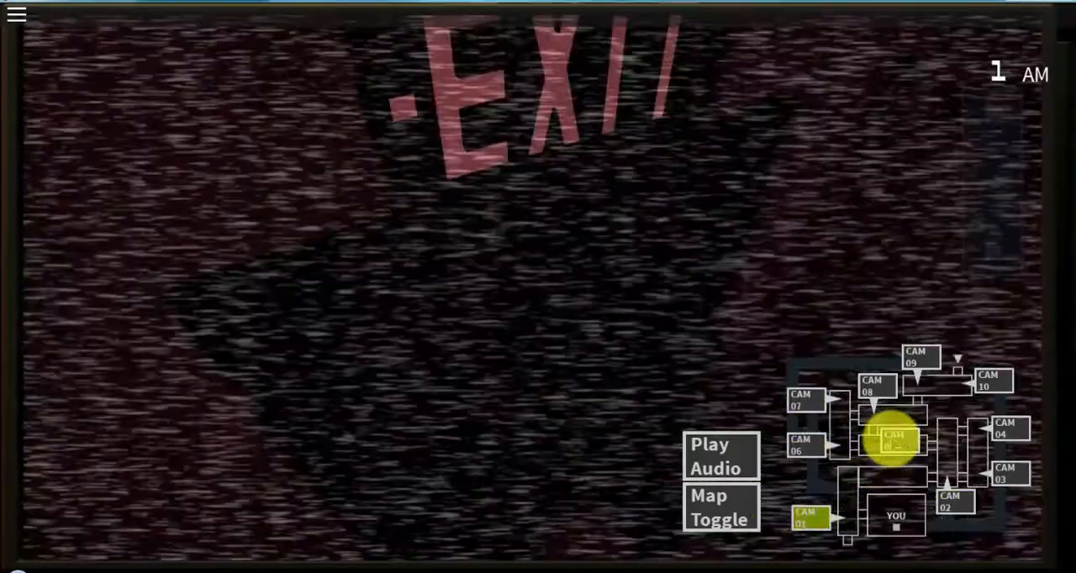
{"action": "left_click", "coordinate": [918, 356]}
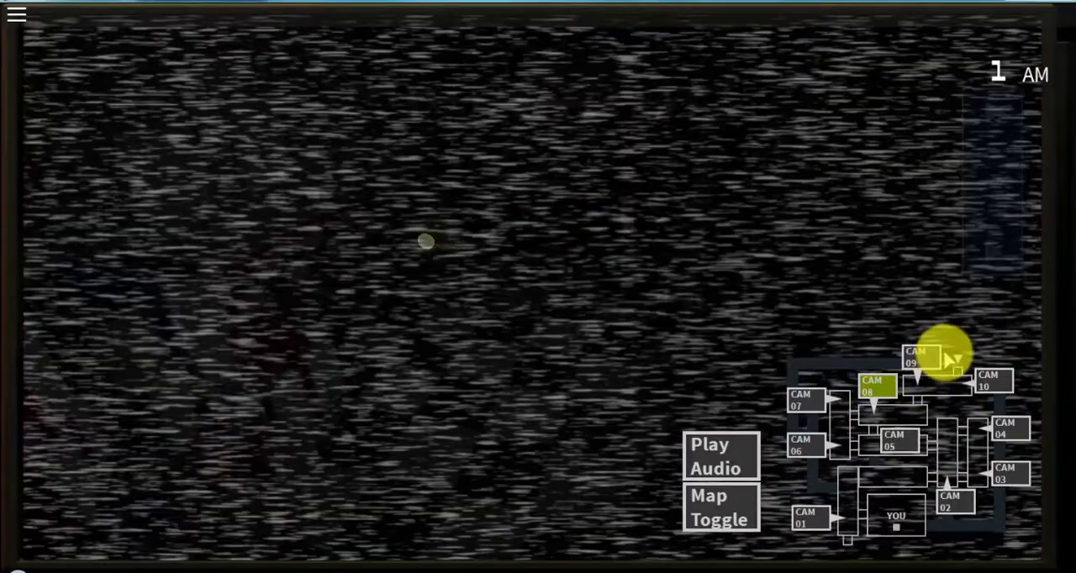
{"action": "left_click", "coordinate": [991, 381]}
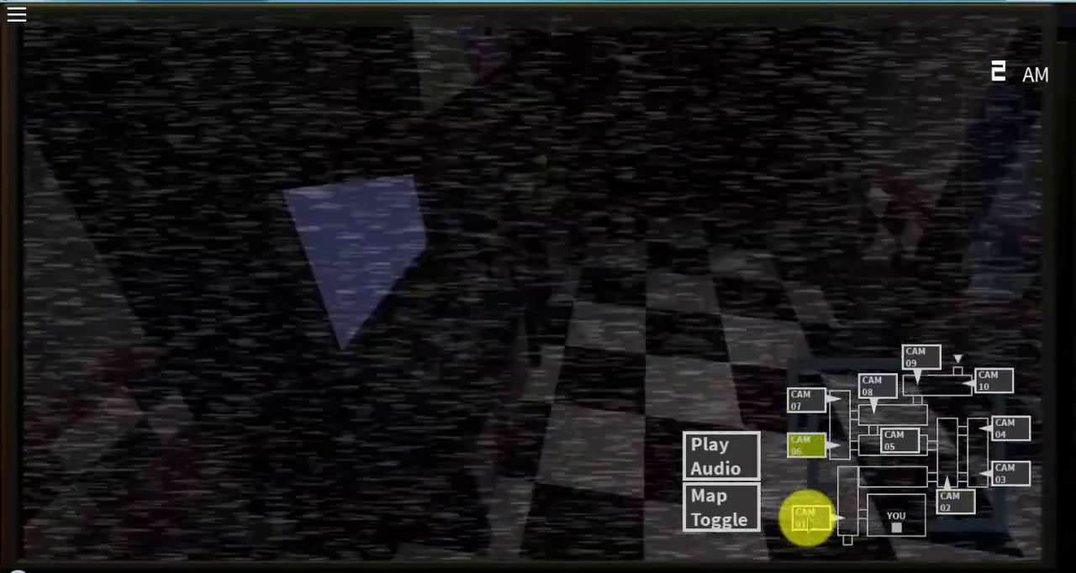
- Check camera 01, reboot the audio devices, and leave the restart menu
{"action": "left_click", "coordinate": [873, 393]}
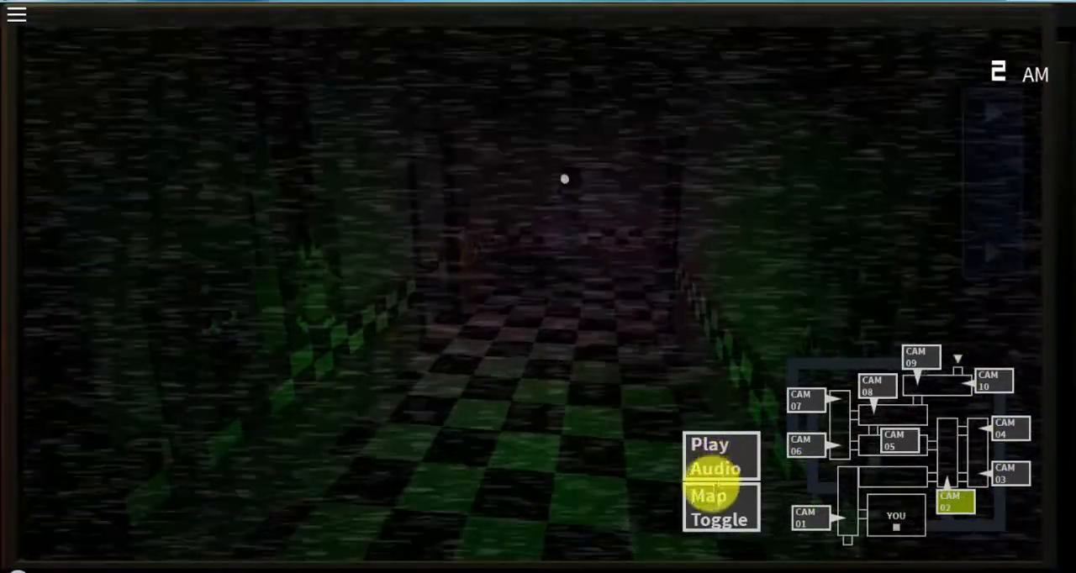
{"action": "left_click", "coordinate": [717, 469]}
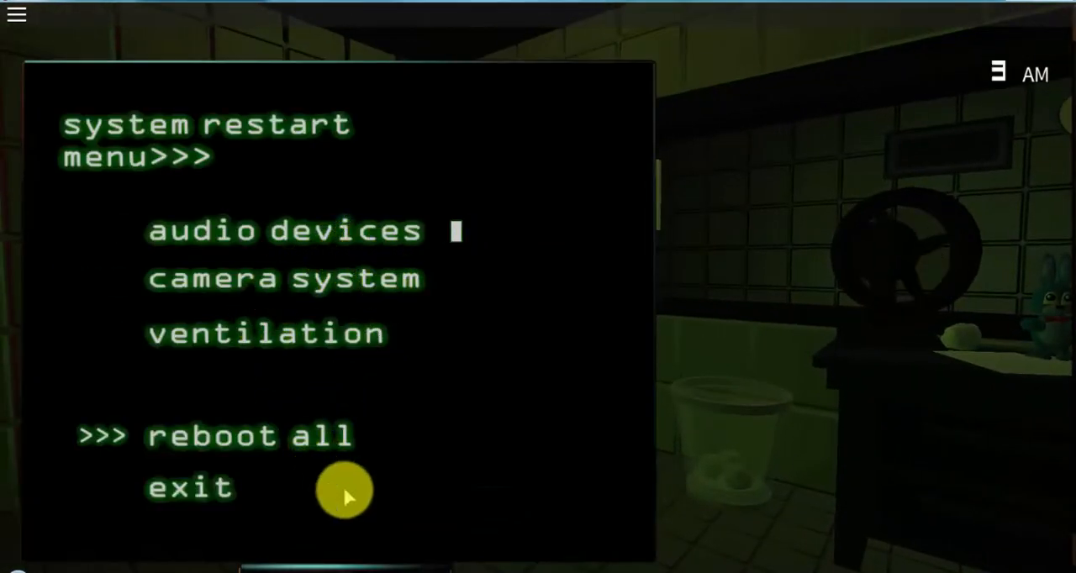
{"action": "mouse_move", "coordinate": [276, 524]}
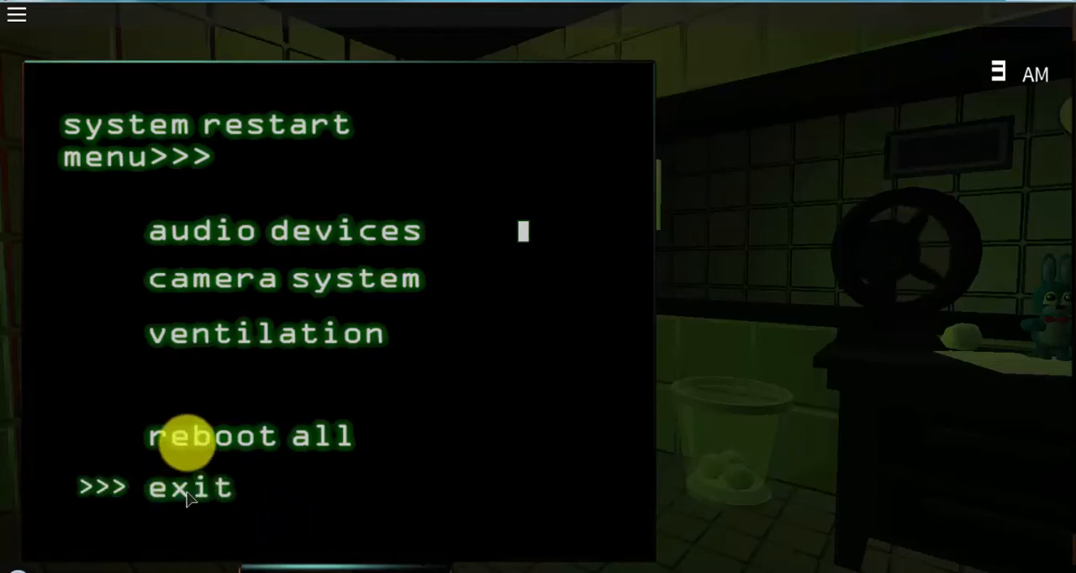
{"action": "mouse_move", "coordinate": [198, 505]}
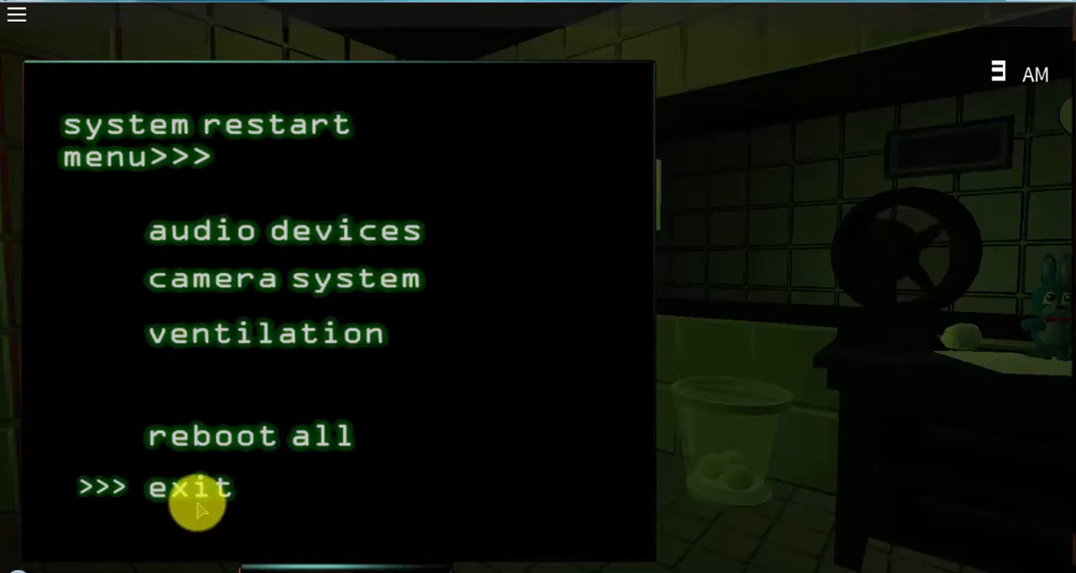
{"action": "left_click", "coordinate": [189, 487]}
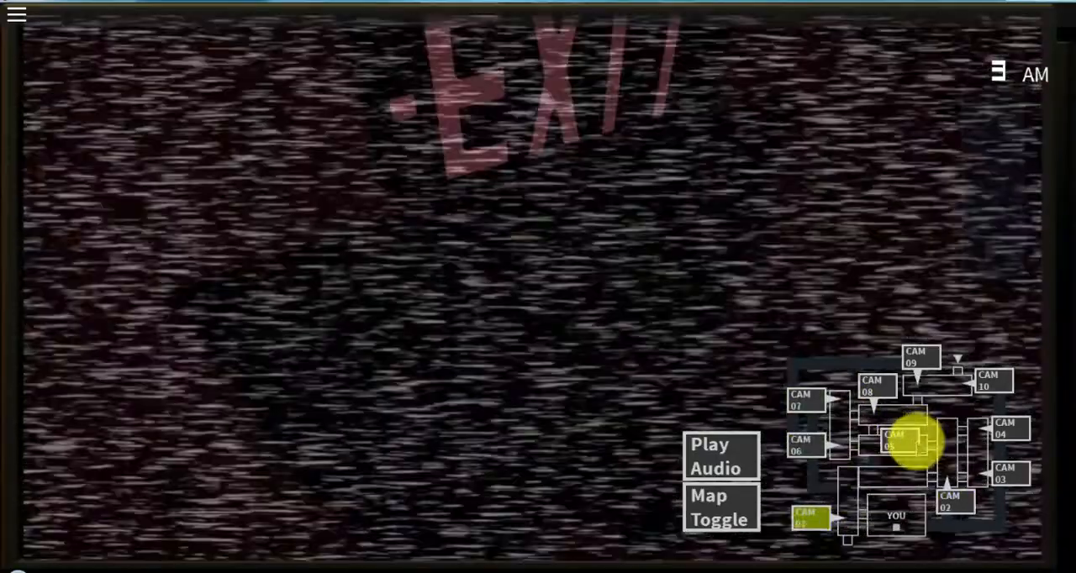
- Check the CAM 05 and CAM 10 feeds
{"action": "left_click", "coordinate": [919, 357]}
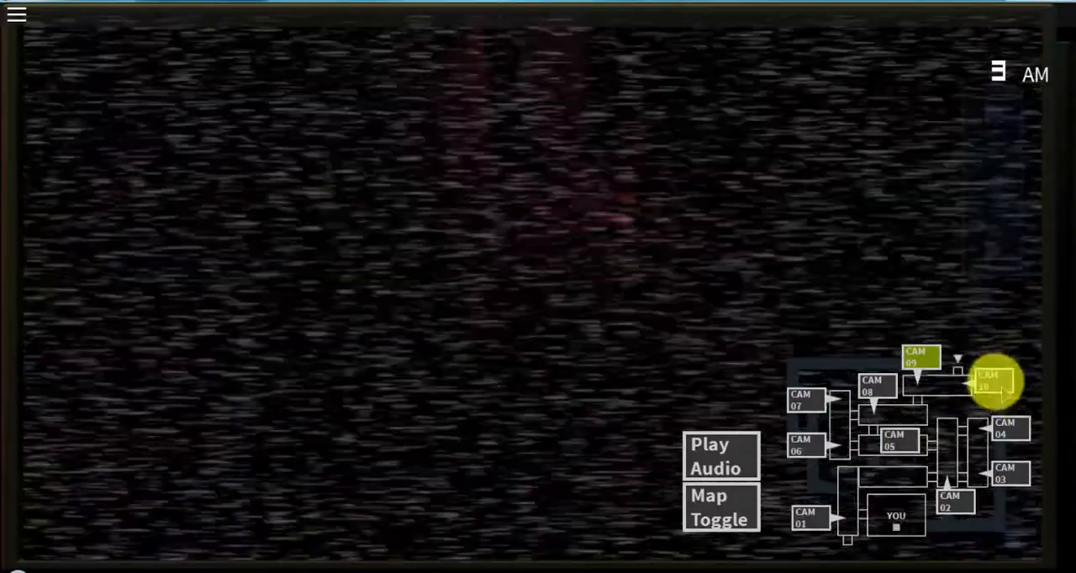
{"action": "left_click", "coordinate": [1007, 430]}
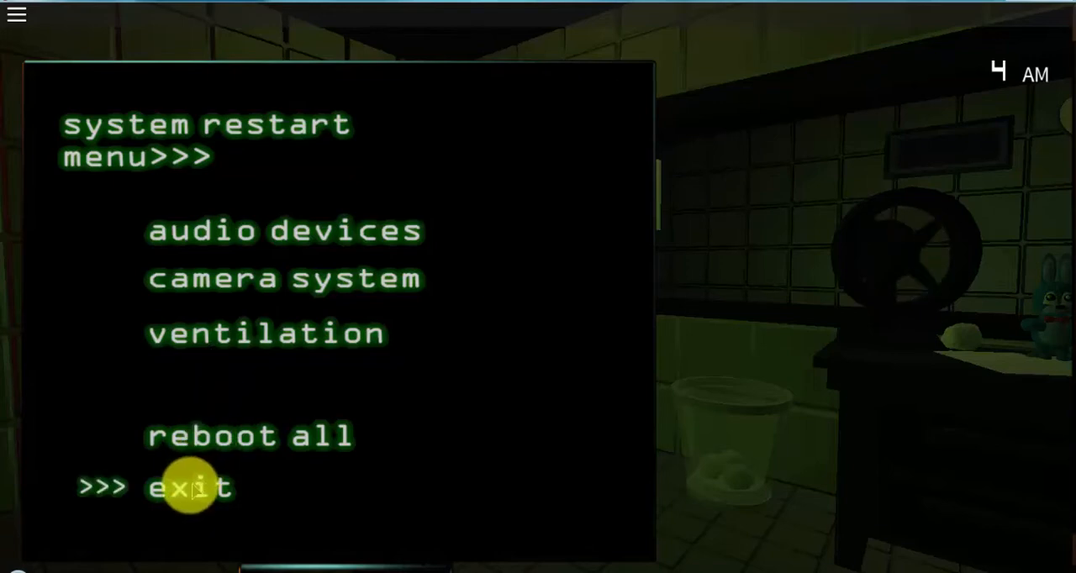
- Reboot the failing ventilation from the restart menu and raise the camera monitor again
{"action": "left_click", "coordinate": [189, 488]}
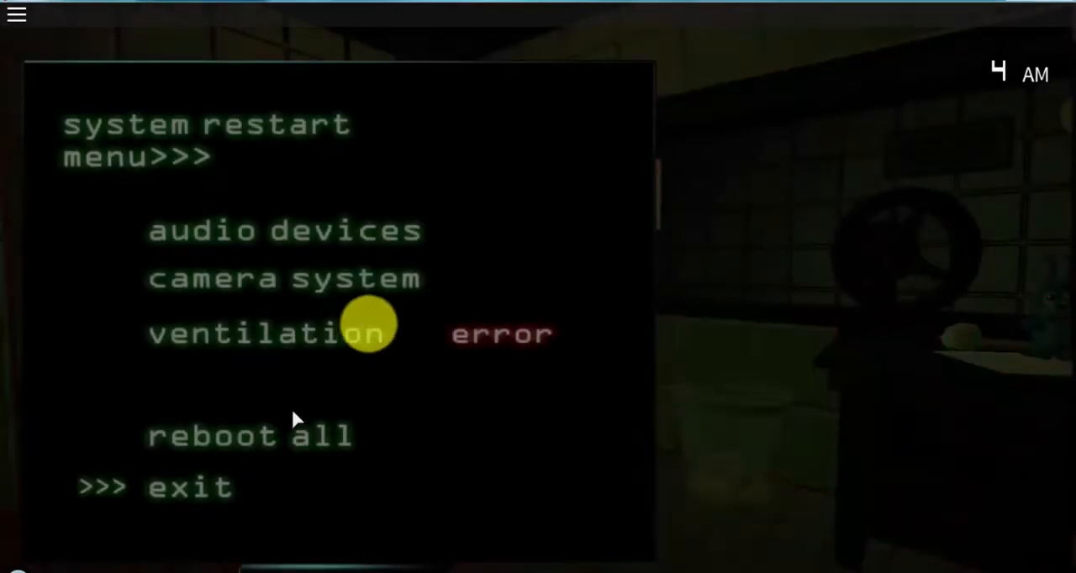
{"action": "left_click", "coordinate": [265, 333]}
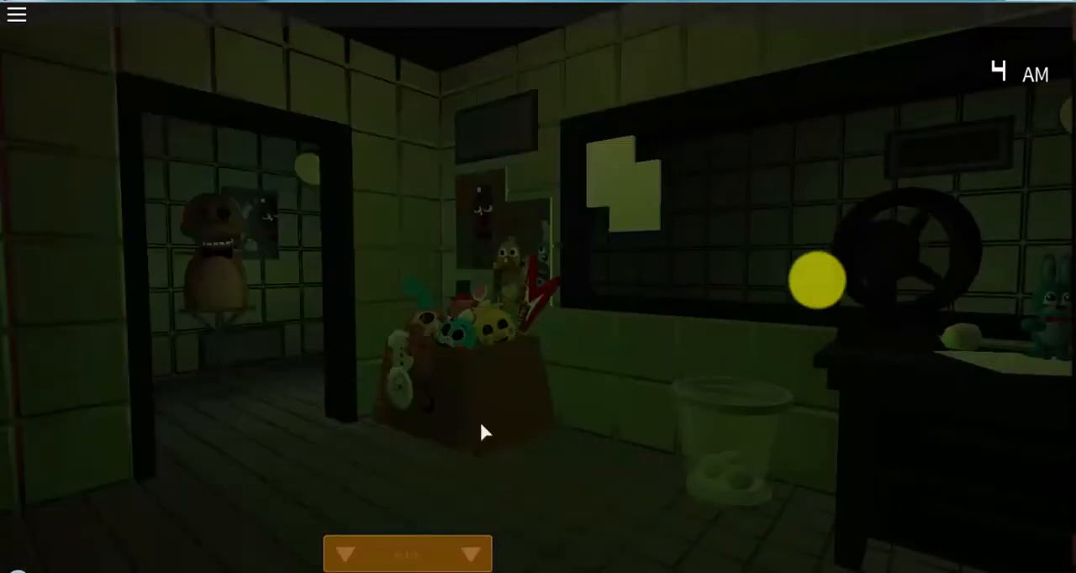
{"action": "left_click", "coordinate": [407, 553]}
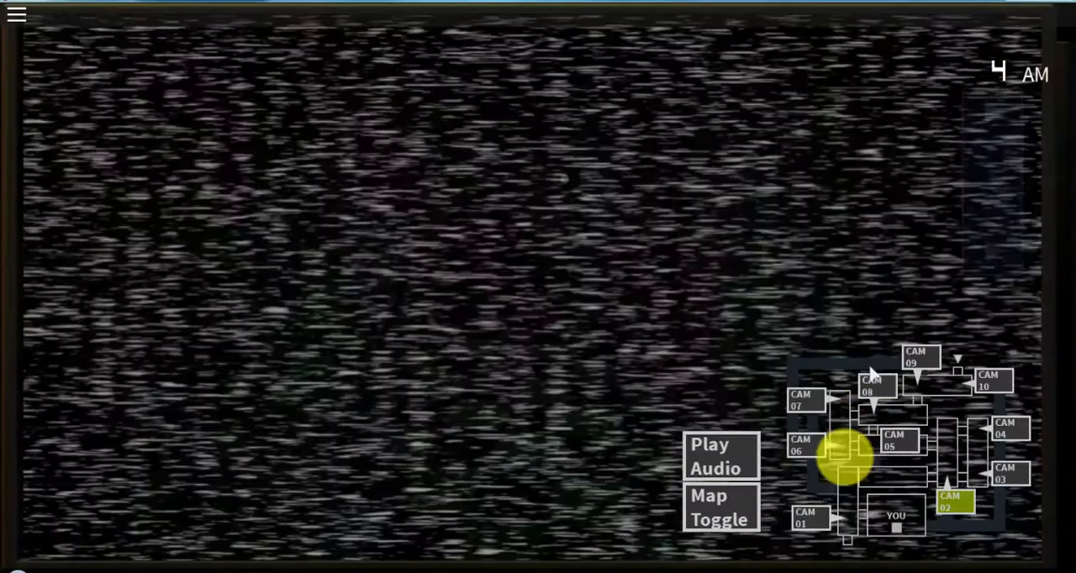
- Check cameras 06, 01, 07 and 08 and toggle between camera and vent maps
{"action": "left_click", "coordinate": [719, 507]}
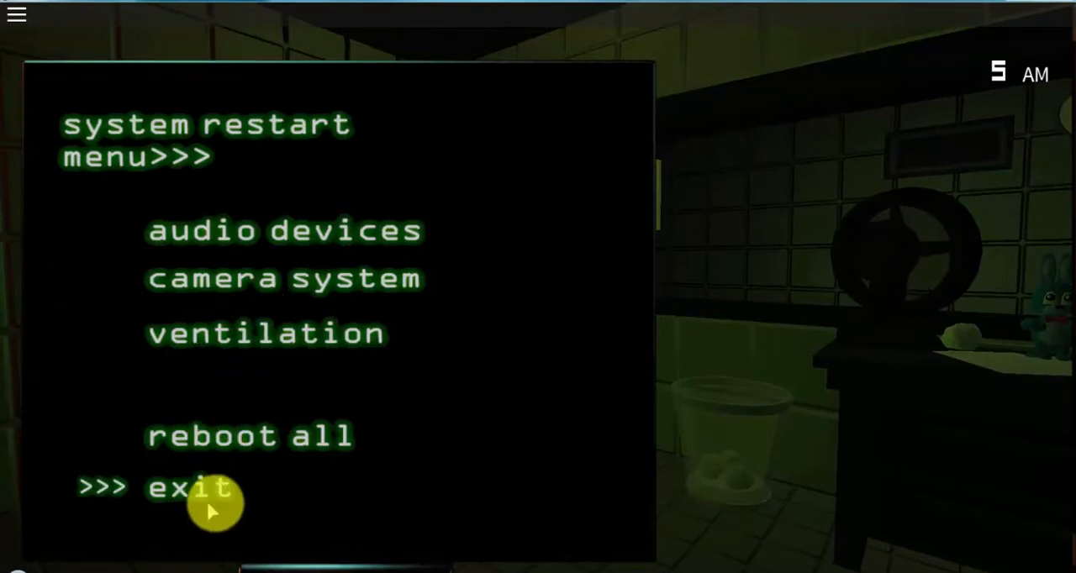
{"action": "left_click", "coordinate": [189, 488]}
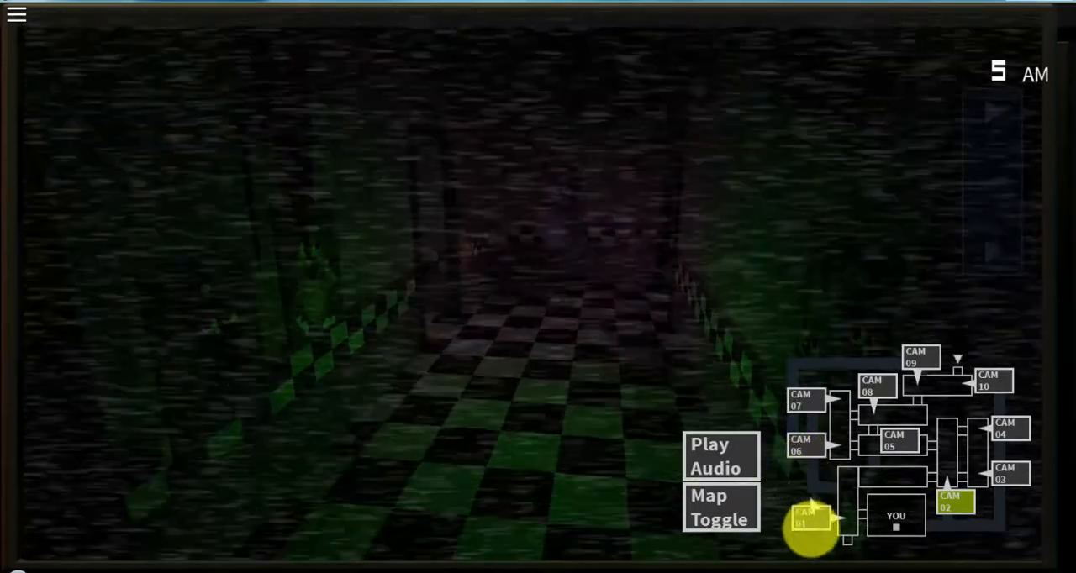
{"action": "left_click", "coordinate": [806, 402]}
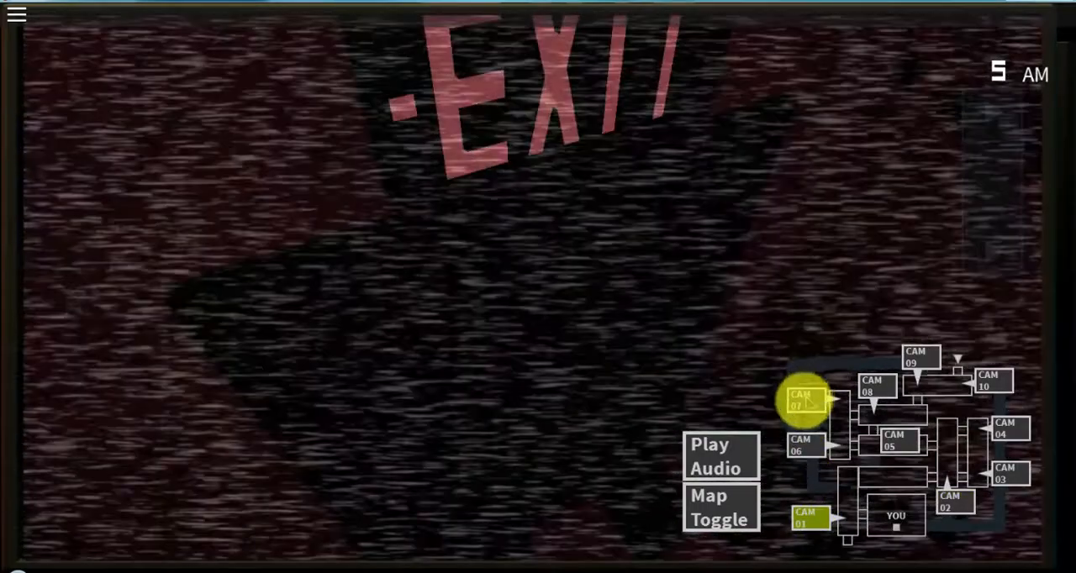
{"action": "left_click", "coordinate": [877, 388]}
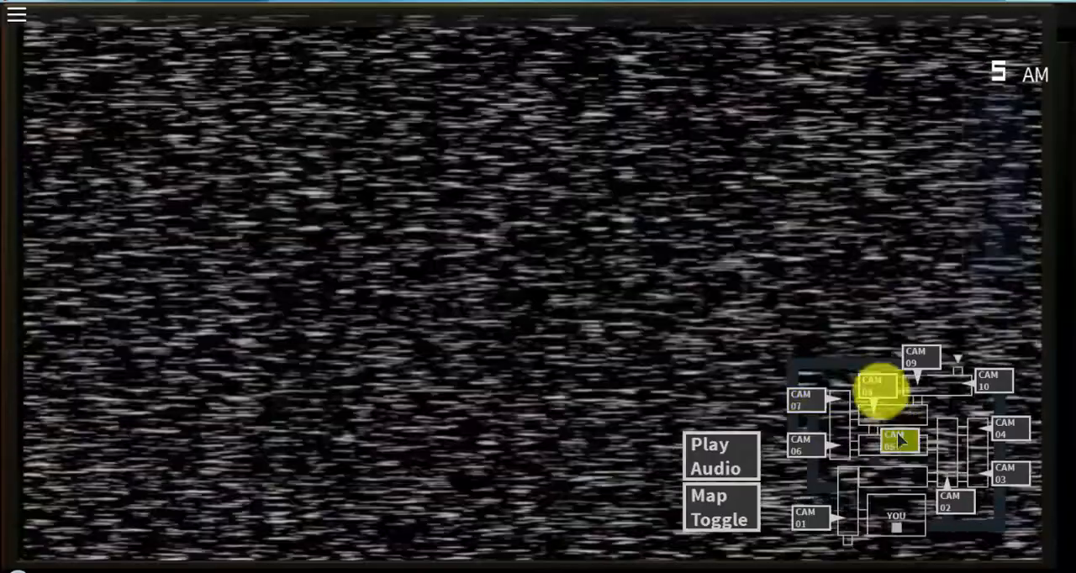
{"action": "left_click", "coordinate": [991, 383]}
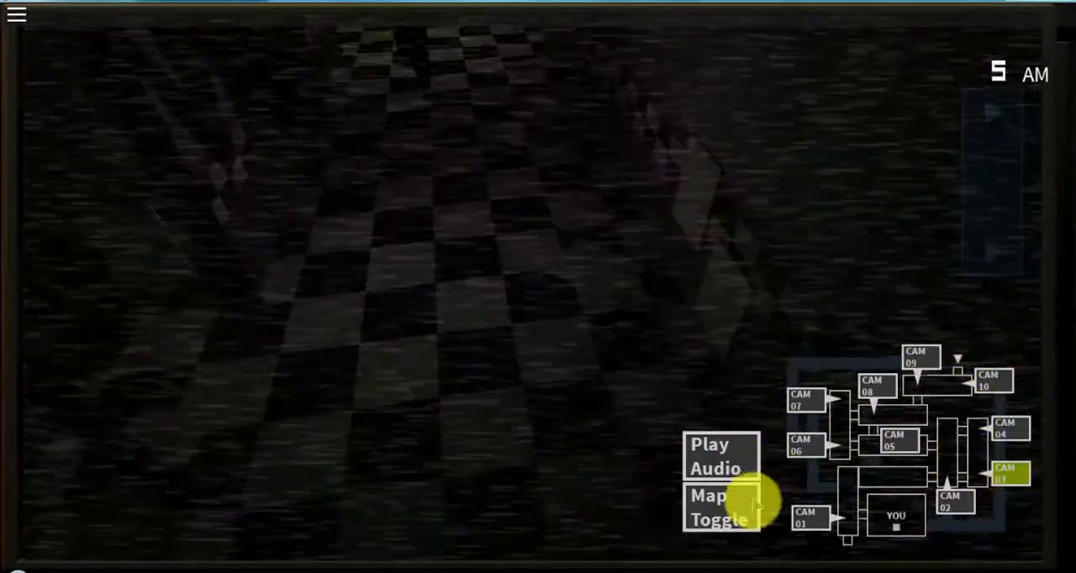
{"action": "left_click", "coordinate": [715, 457]}
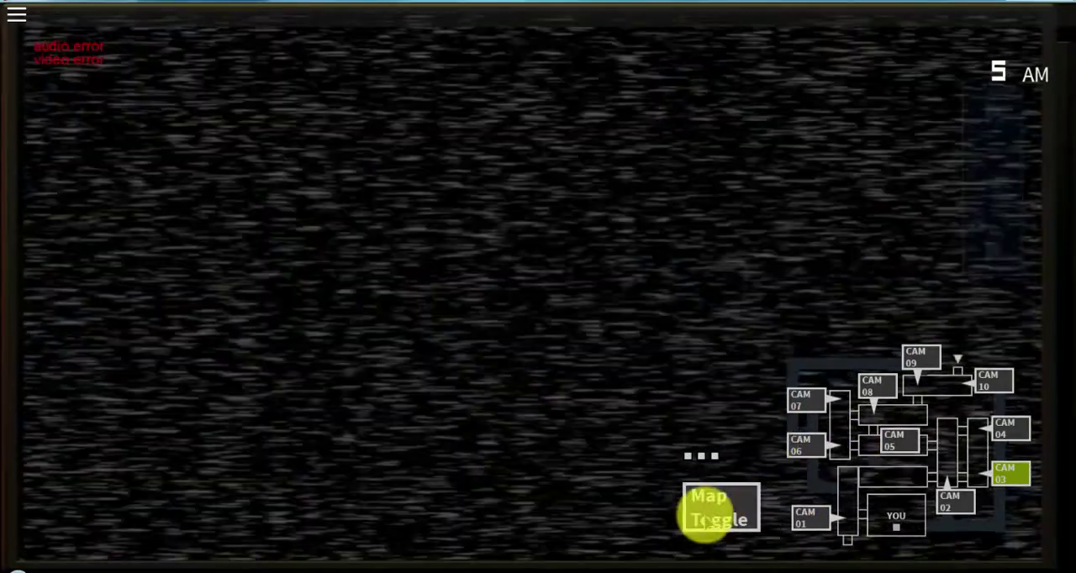
{"action": "left_click", "coordinate": [719, 509]}
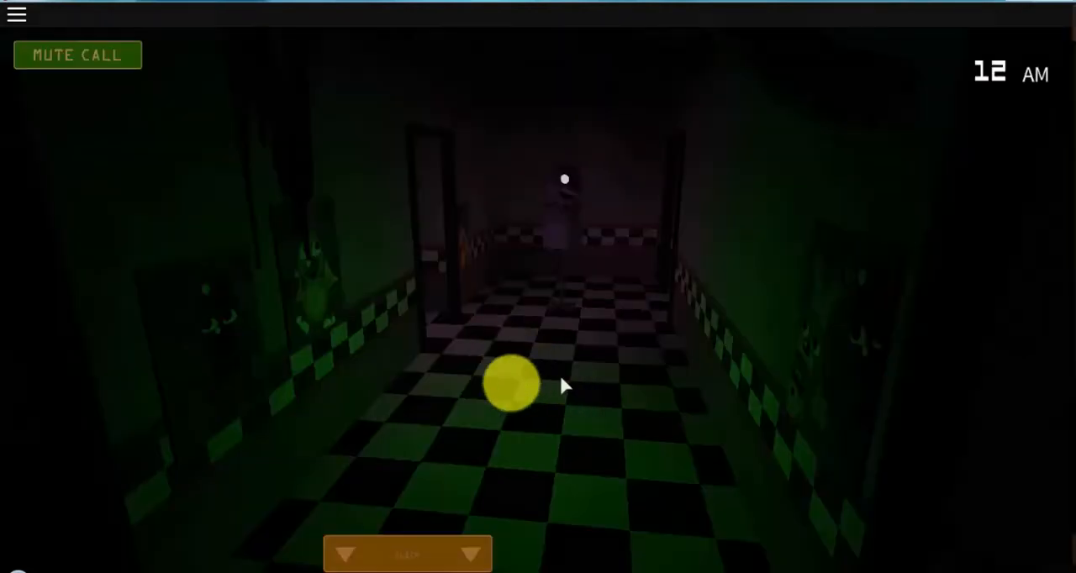
{"action": "mouse_move", "coordinate": [1023, 250]}
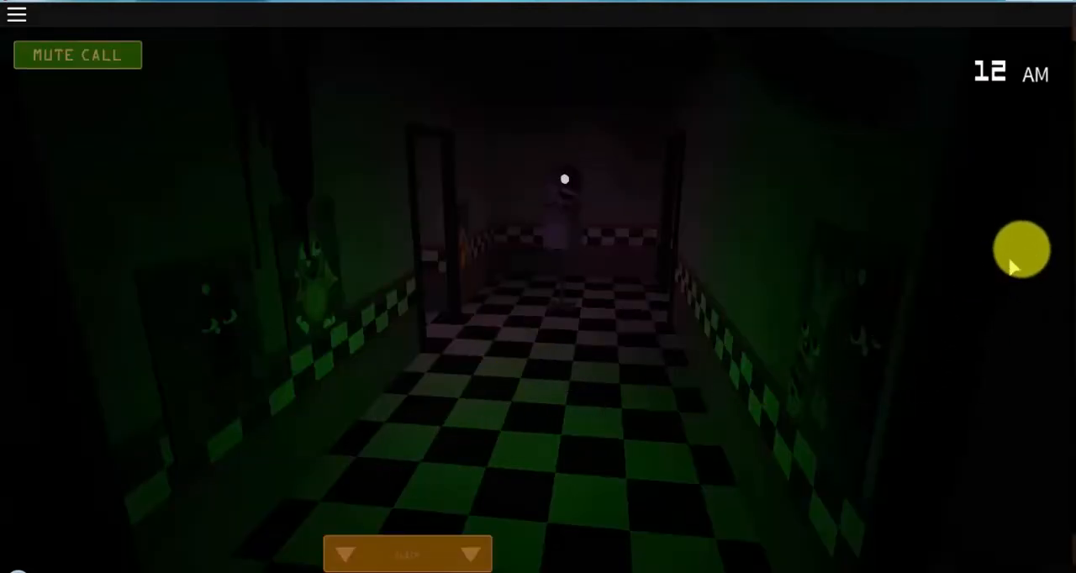
{"action": "mouse_move", "coordinate": [400, 349]}
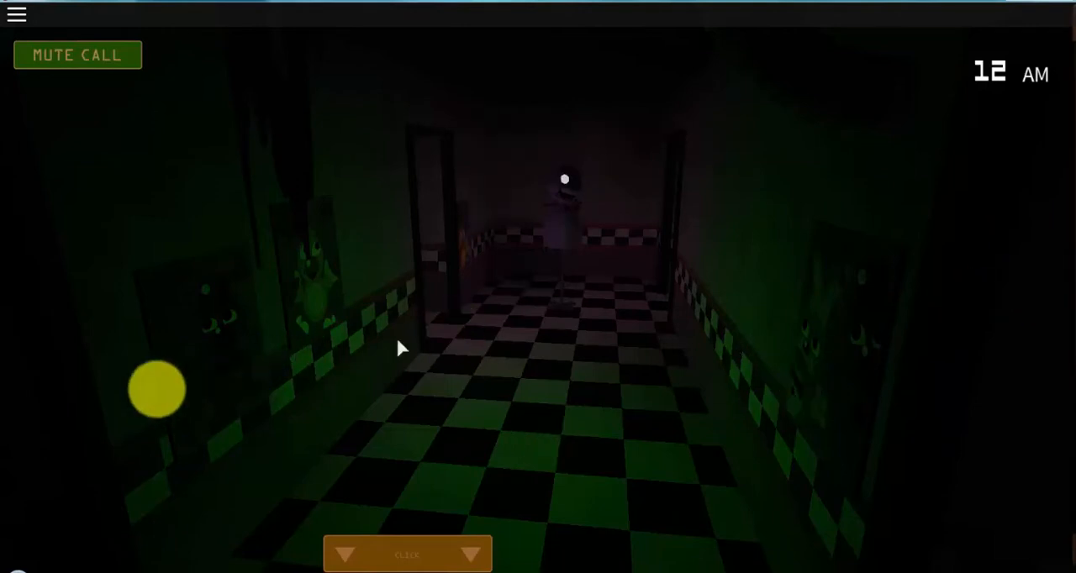
{"action": "mouse_move", "coordinate": [1037, 223]}
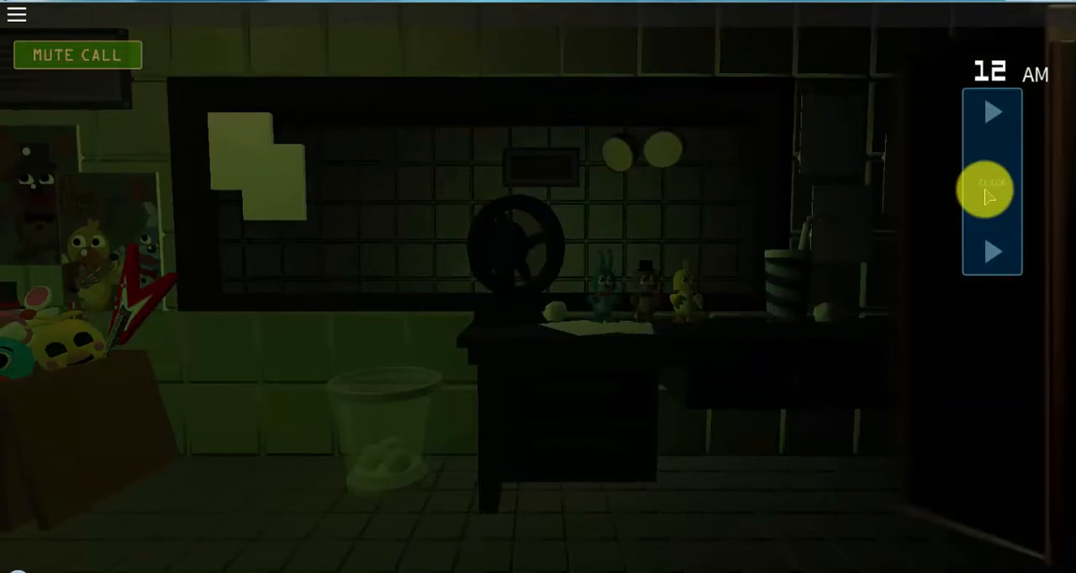
- Raise the monitor and watch the CAM 09 and CAM 08 feeds
{"action": "left_click", "coordinate": [992, 186]}
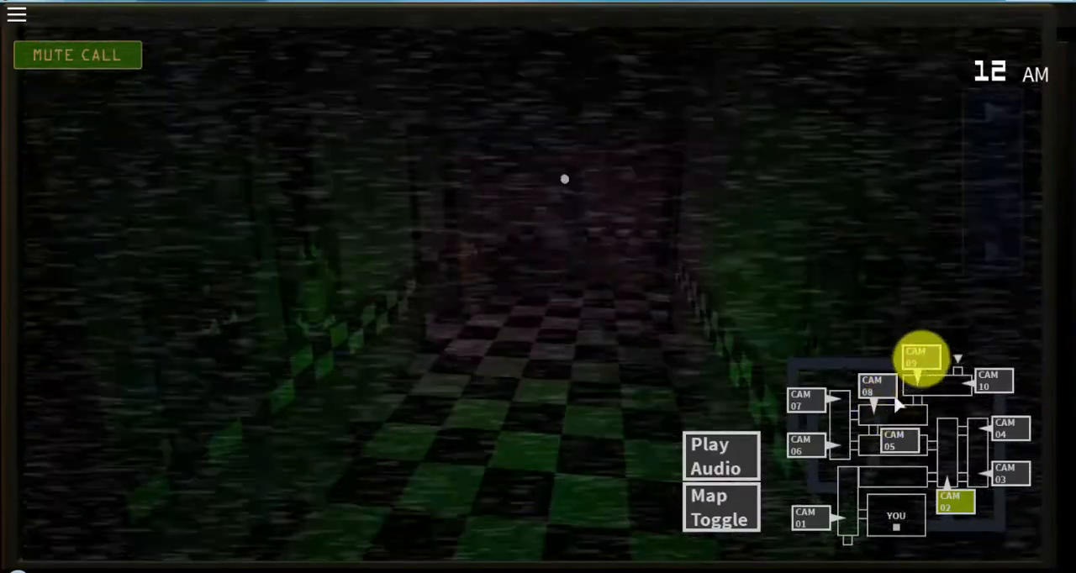
{"action": "left_click", "coordinate": [872, 385]}
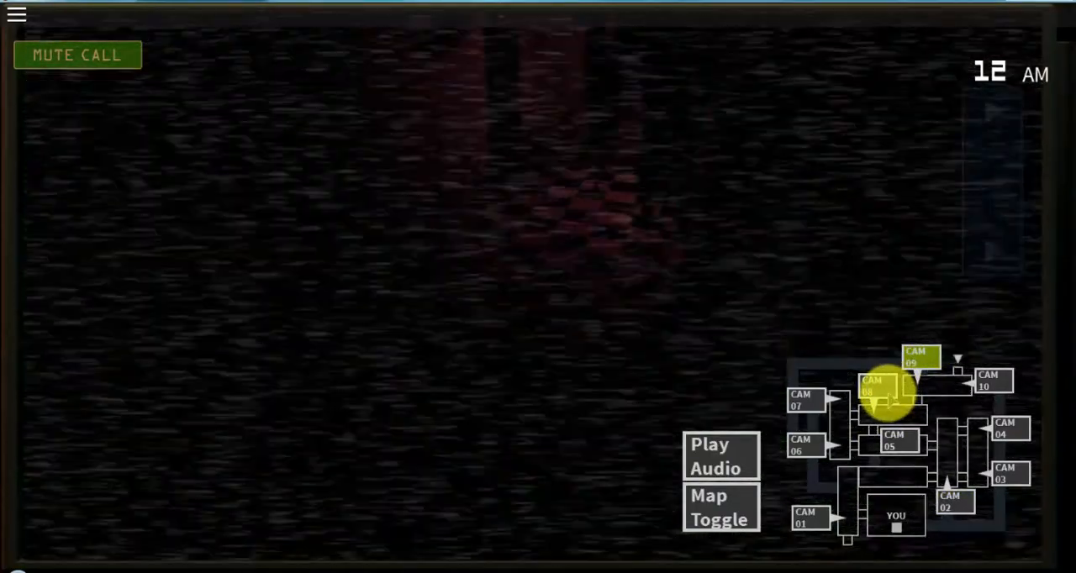
{"action": "left_click", "coordinate": [714, 456]}
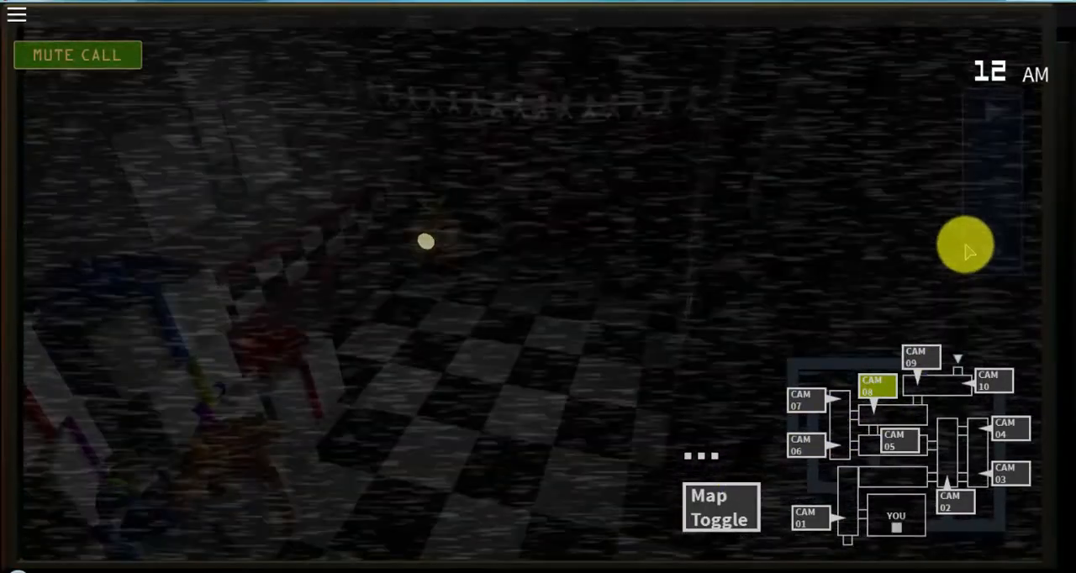
{"action": "mouse_move", "coordinate": [648, 160]}
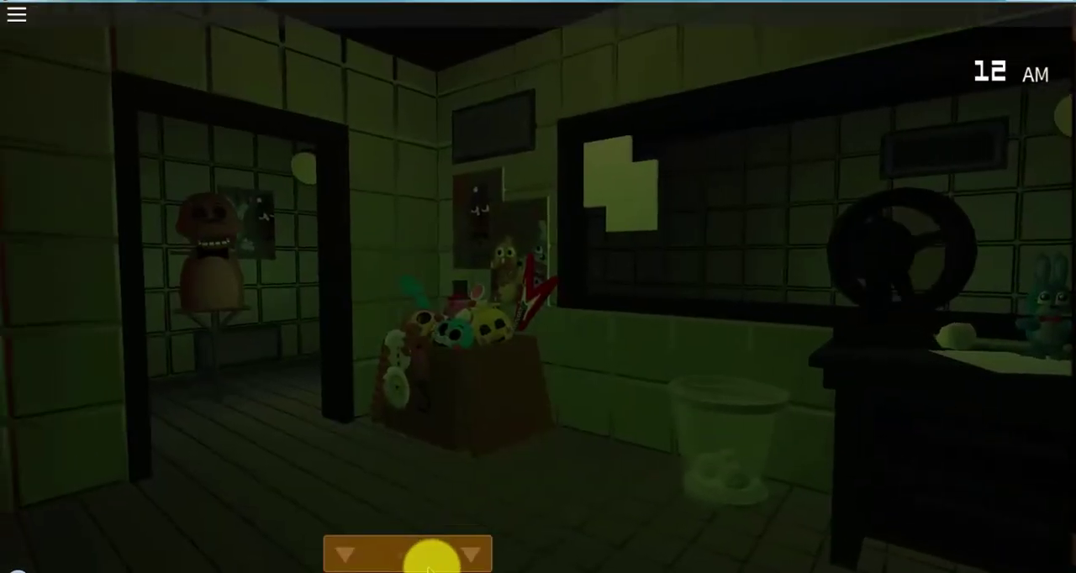
{"action": "left_click", "coordinate": [433, 554]}
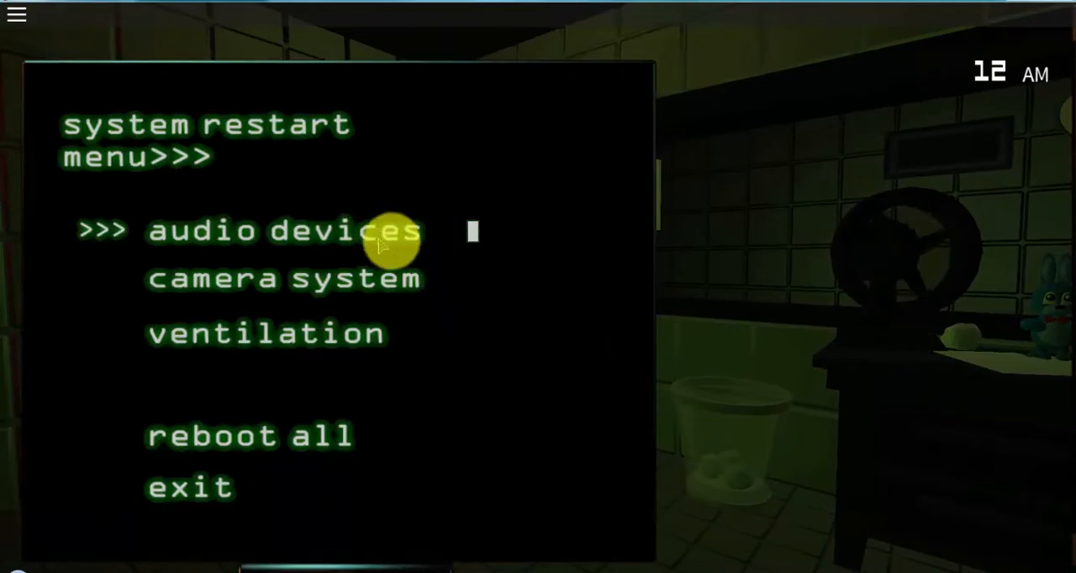
{"action": "mouse_move", "coordinate": [904, 331]}
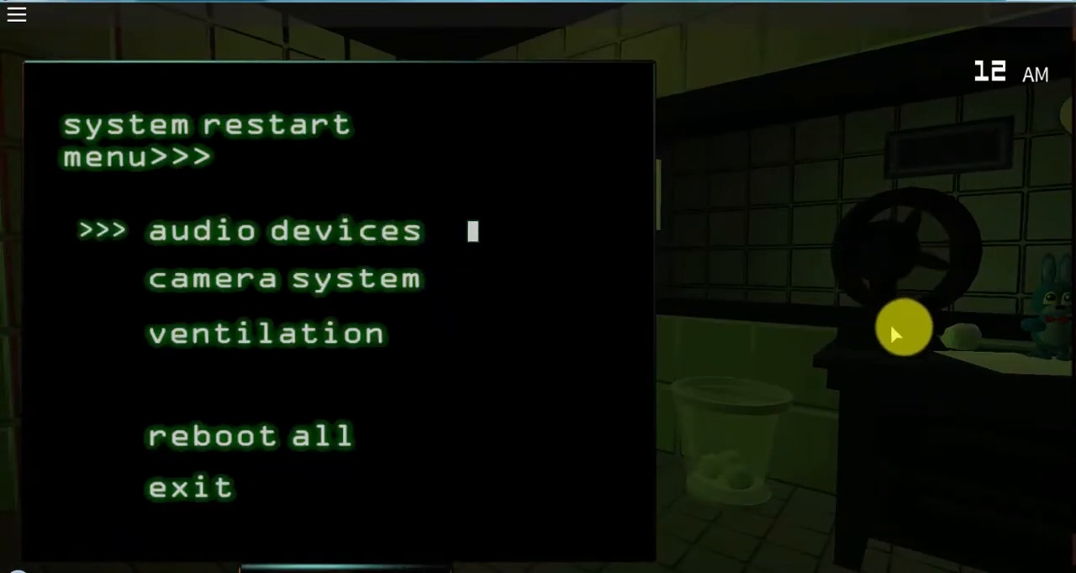
{"action": "mouse_move", "coordinate": [938, 349]}
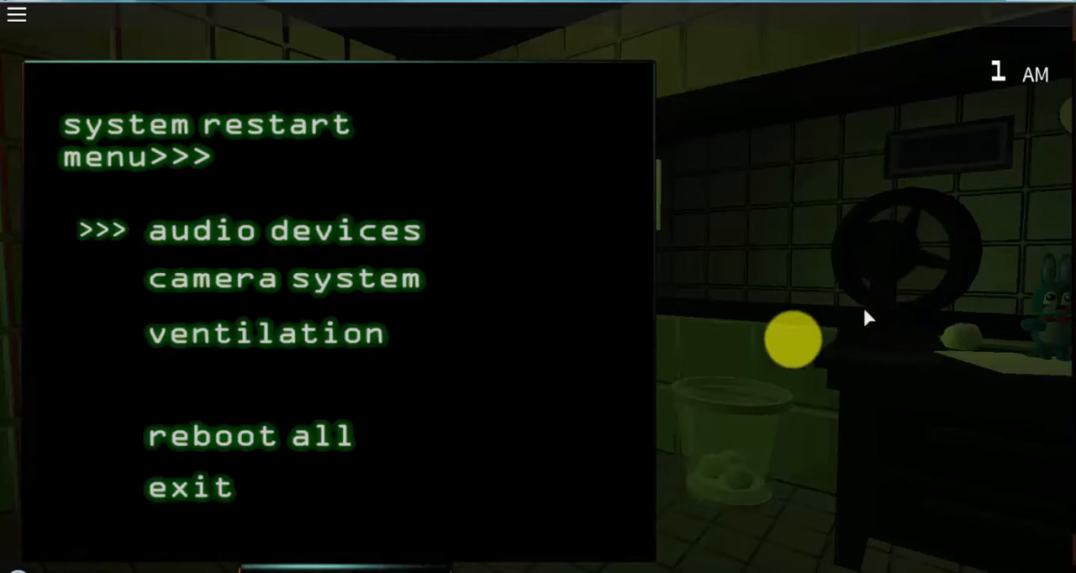
{"action": "left_click", "coordinate": [189, 487]}
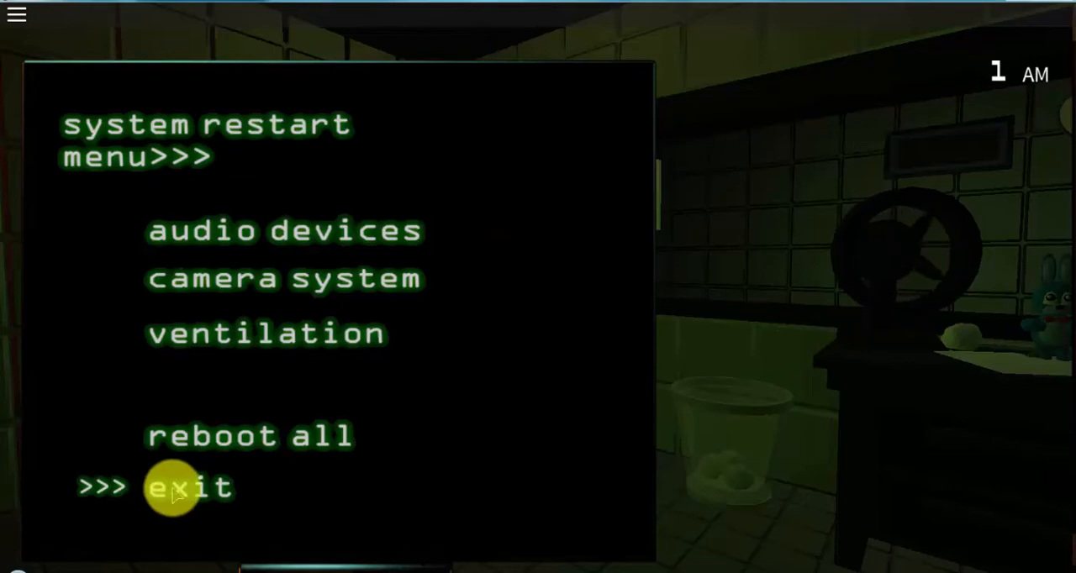
{"action": "left_click", "coordinate": [187, 488]}
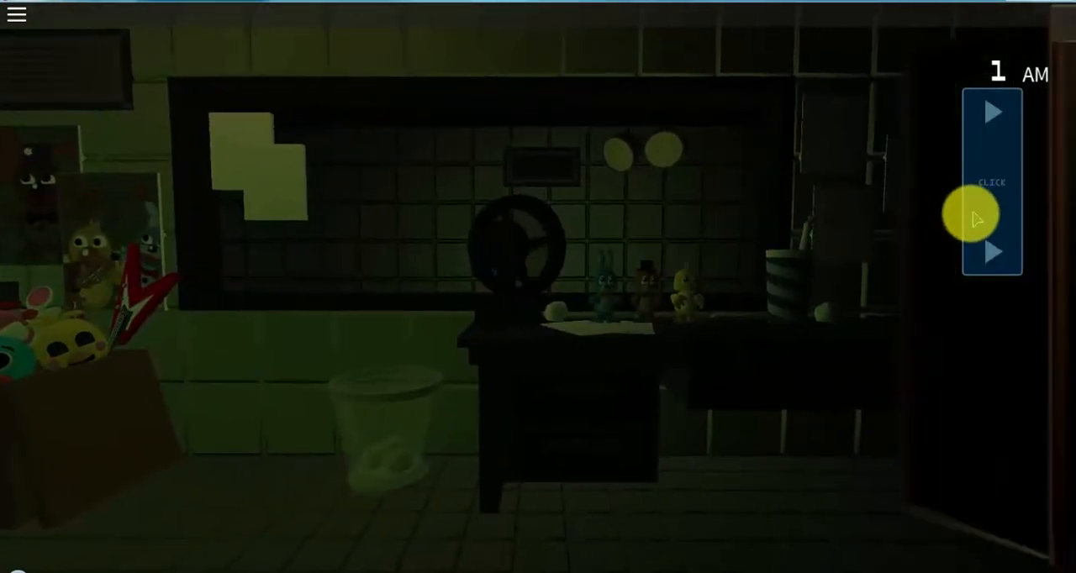
- Raise the camera monitor, then leave the system restart menu
{"action": "left_click", "coordinate": [993, 219]}
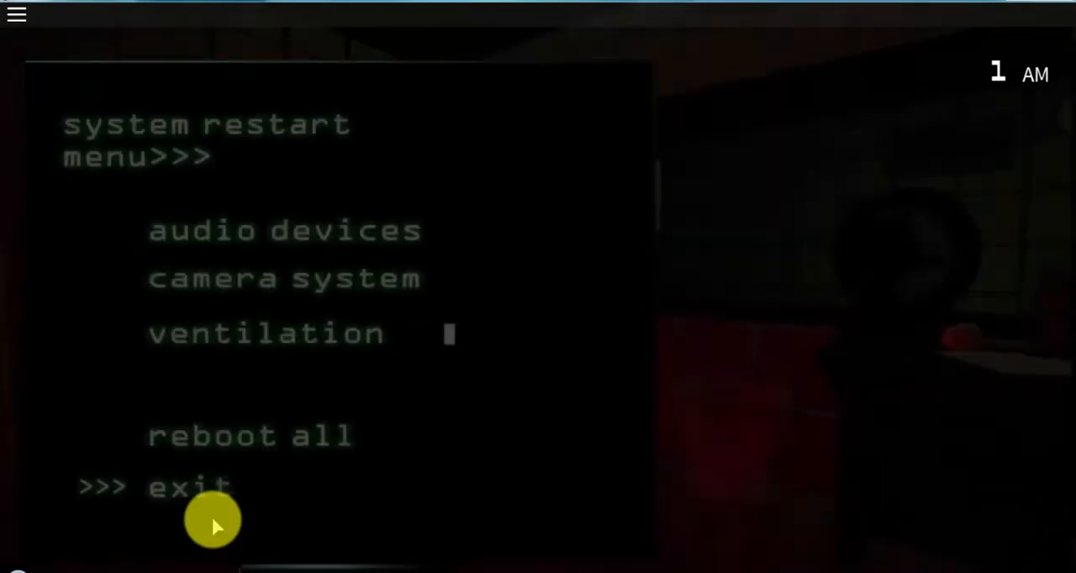
{"action": "mouse_move", "coordinate": [206, 484]}
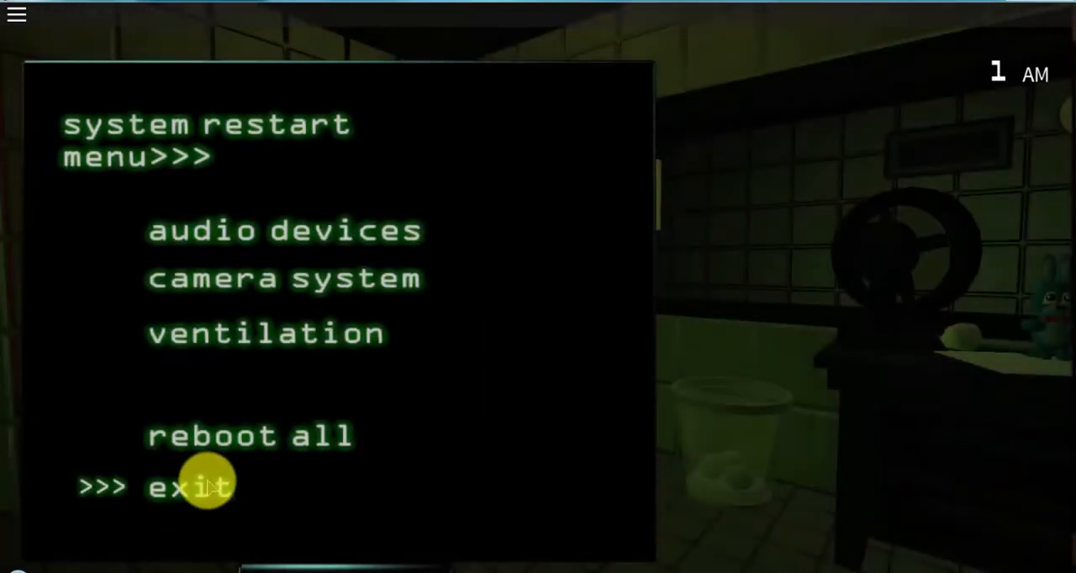
{"action": "left_click", "coordinate": [189, 486]}
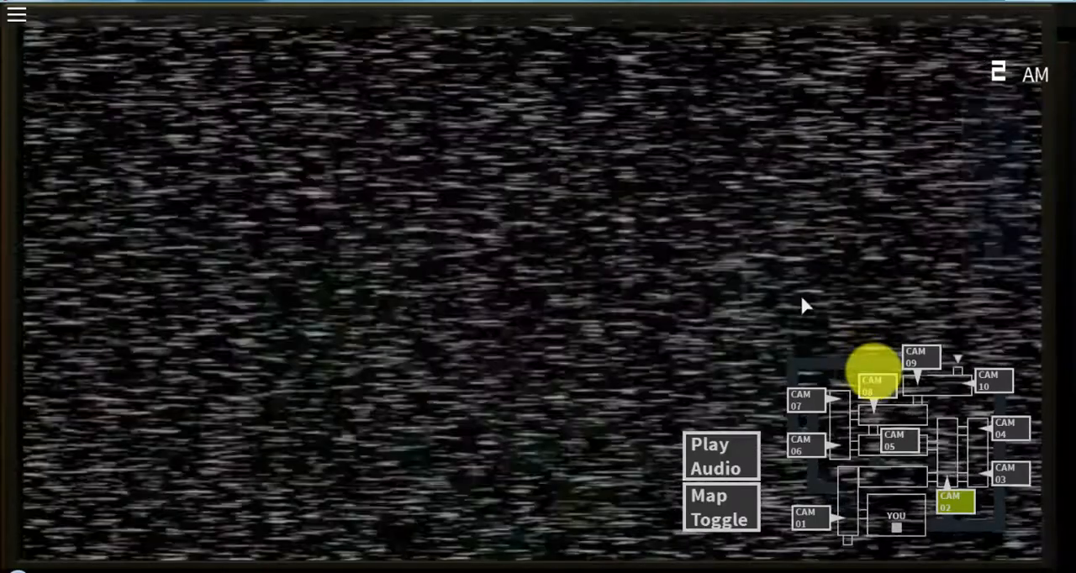
- Switch to the vent map and seal the upper duct vent watched by CAM 11
{"action": "left_click", "coordinate": [720, 456]}
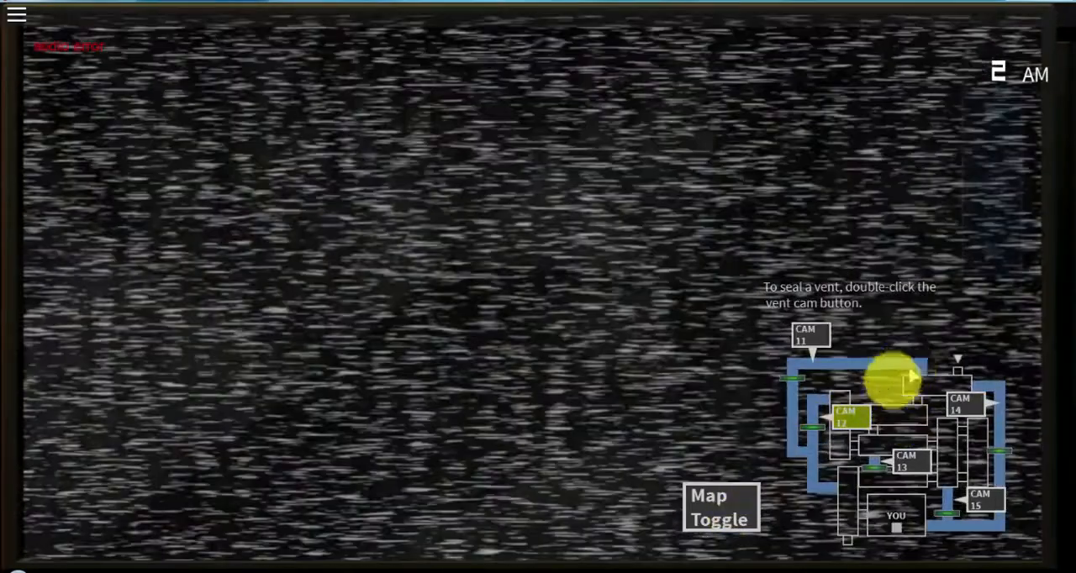
{"action": "double_click", "coordinate": [809, 336]}
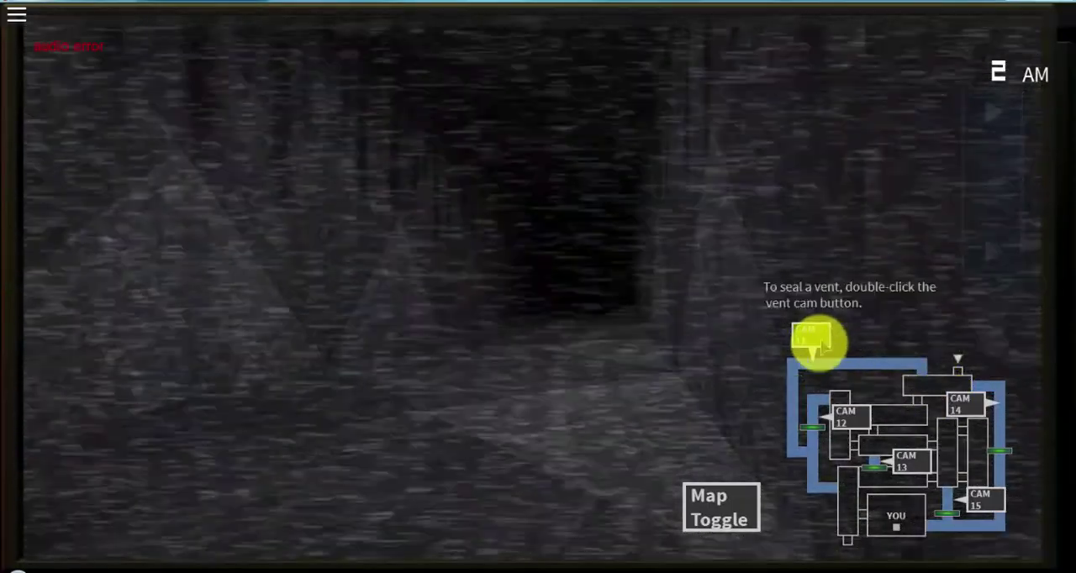
{"action": "double_click", "coordinate": [810, 337]}
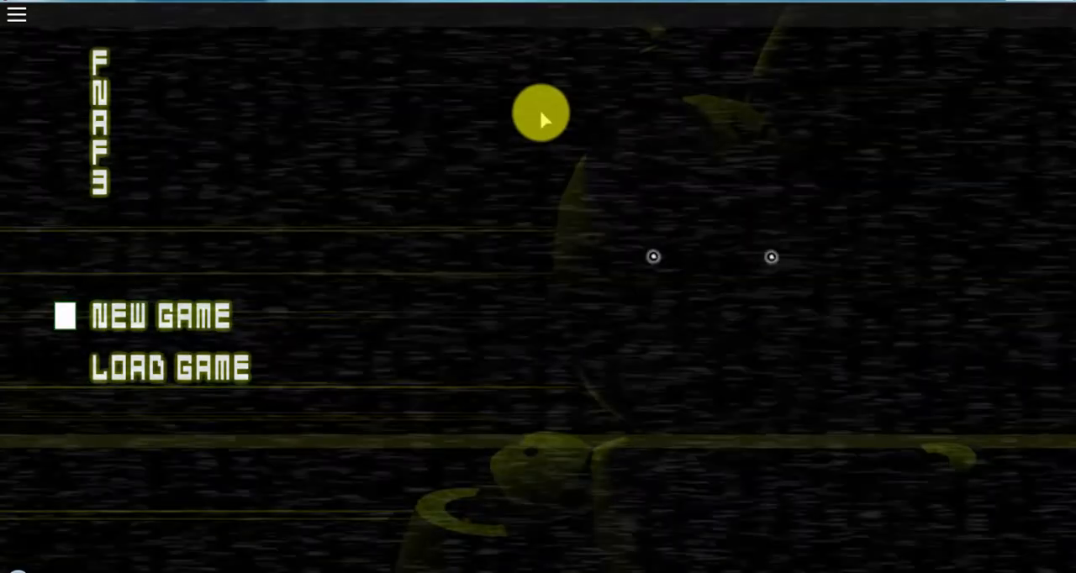
{"action": "mouse_move", "coordinate": [292, 335]}
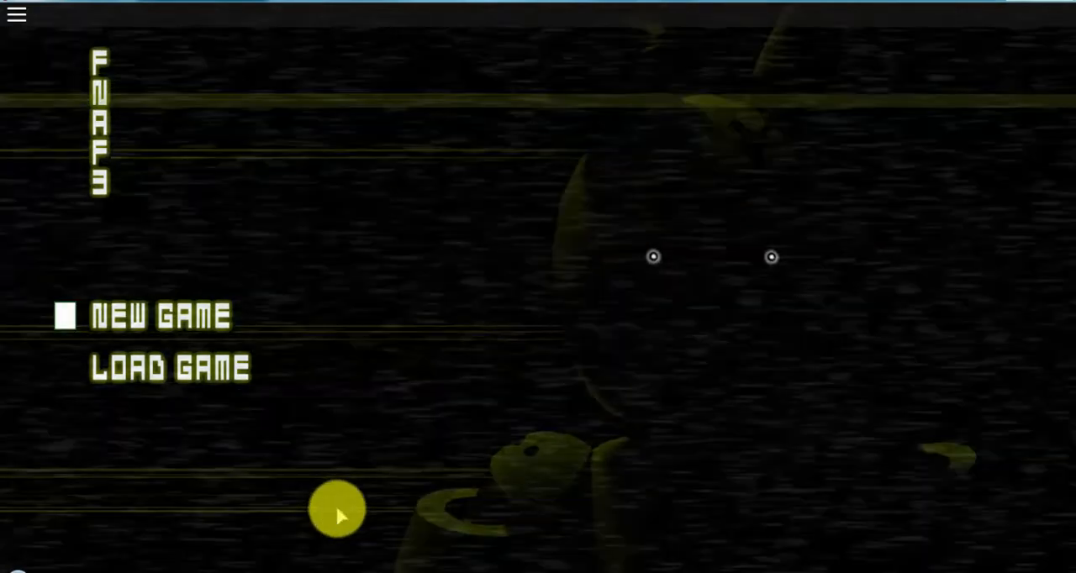
{"action": "mouse_move", "coordinate": [639, 286]}
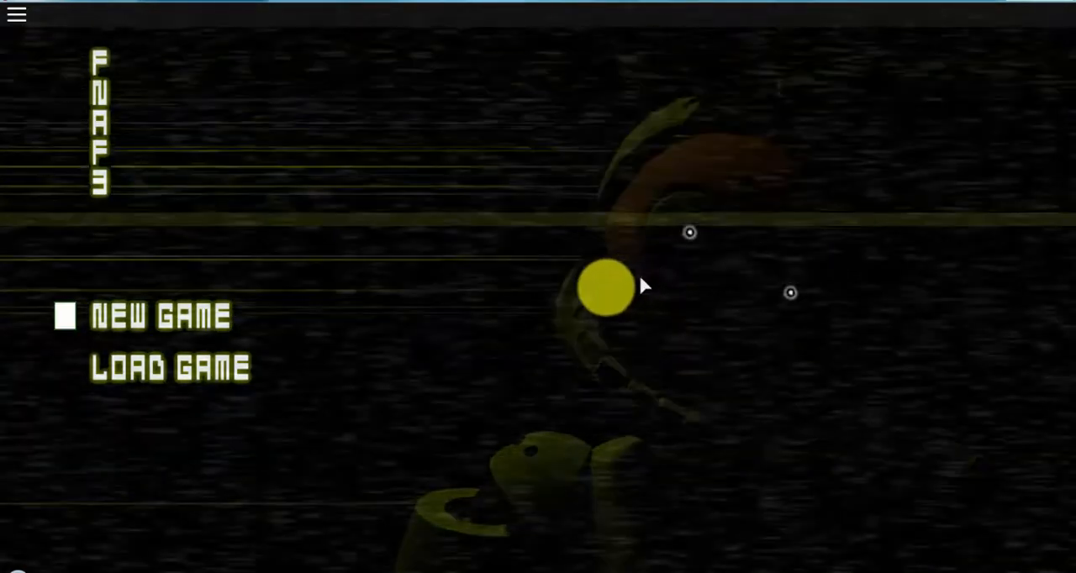
{"action": "mouse_move", "coordinate": [517, 301]}
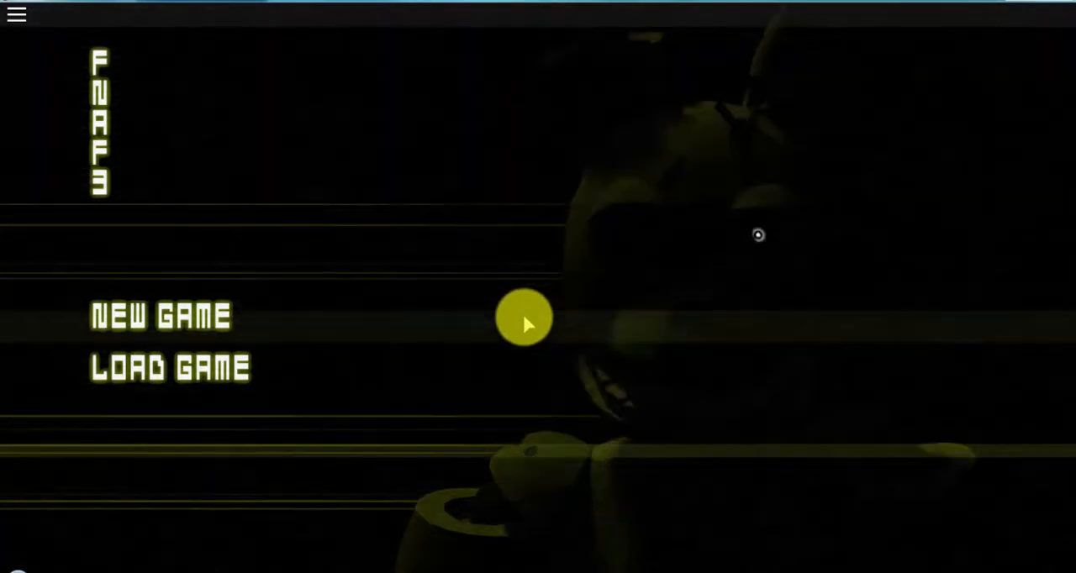
{"action": "mouse_move", "coordinate": [463, 214]}
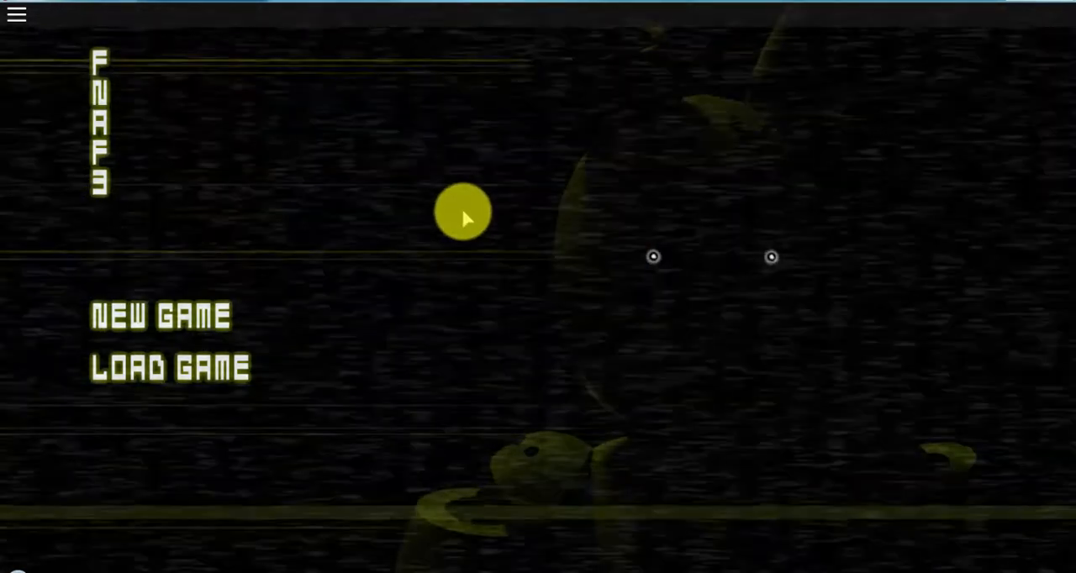
{"action": "mouse_move", "coordinate": [420, 378]}
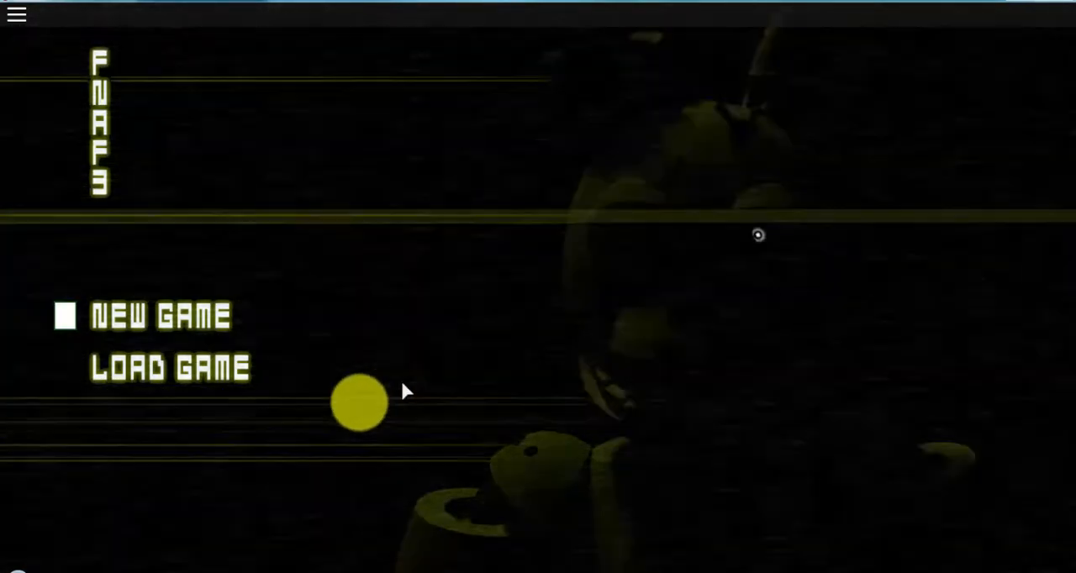
{"action": "mouse_move", "coordinate": [331, 221]}
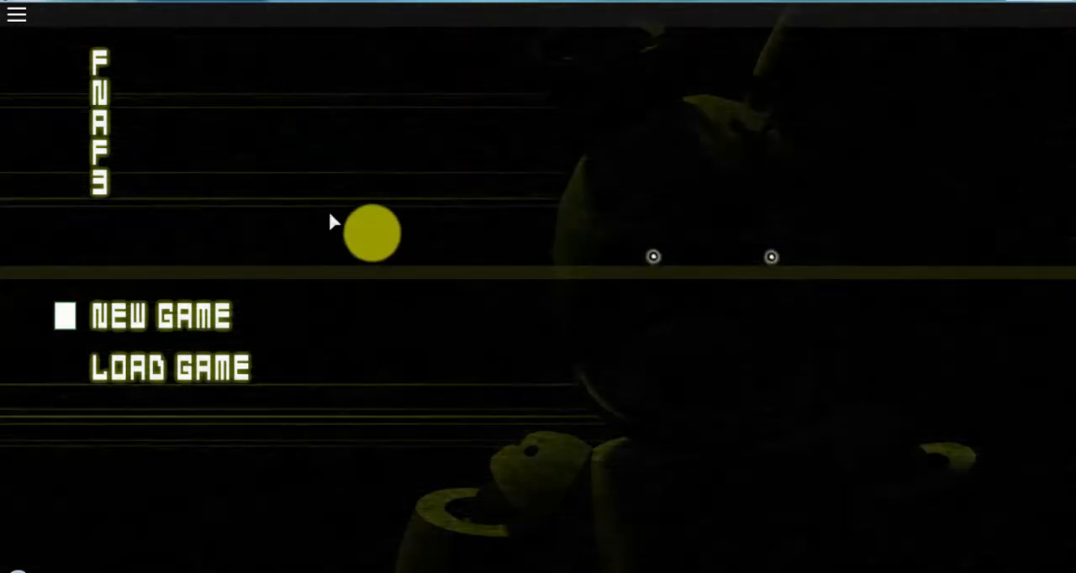
{"action": "mouse_move", "coordinate": [323, 129]}
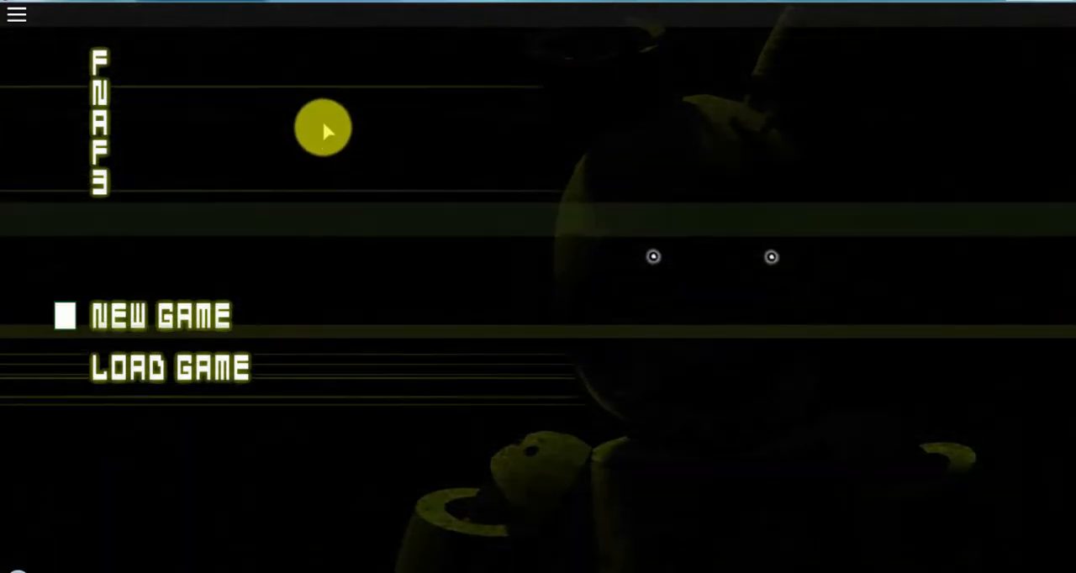